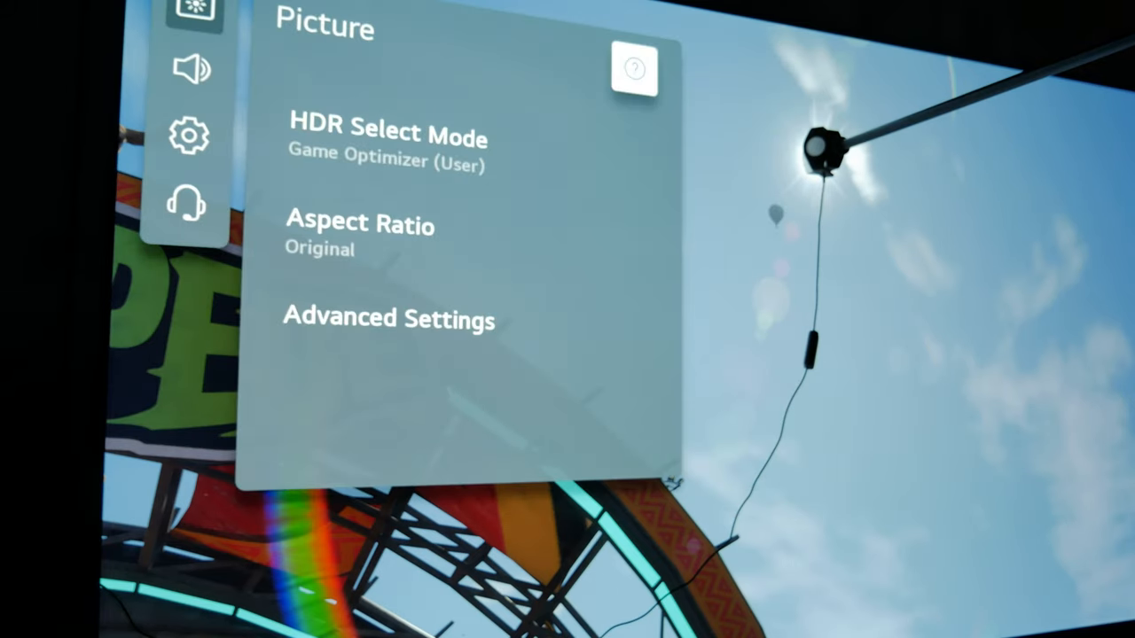
Enter Advanced Settings under Picture to reveal Brightness, Color and Clarity options.
click(388, 319)
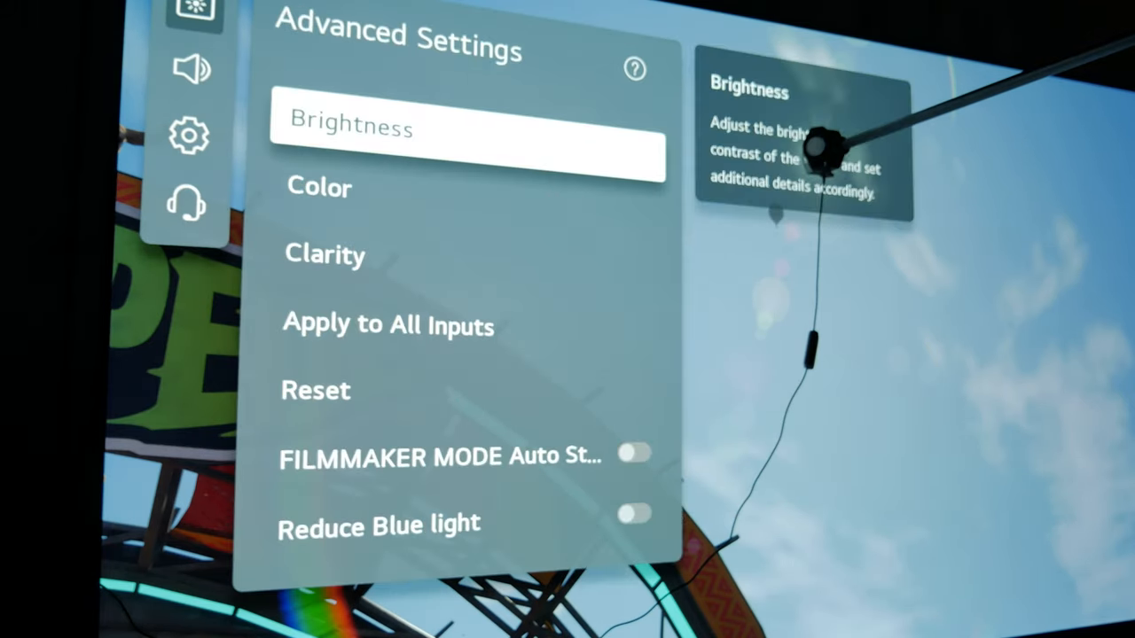